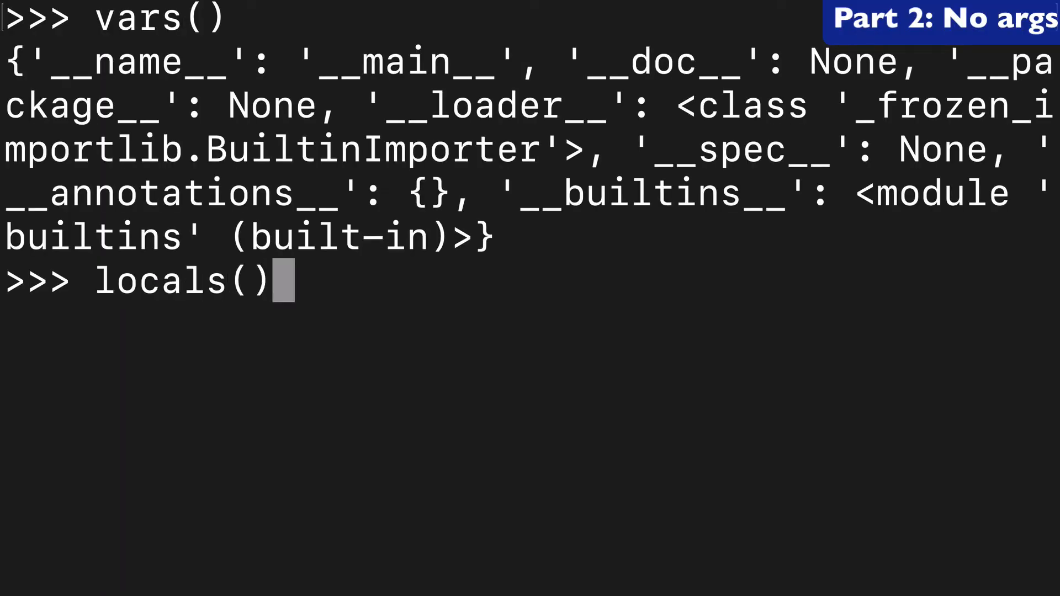
Step: Run locals() to print the current module-level namespace for comparison with vars()
{"action": "key", "text": "Return"}
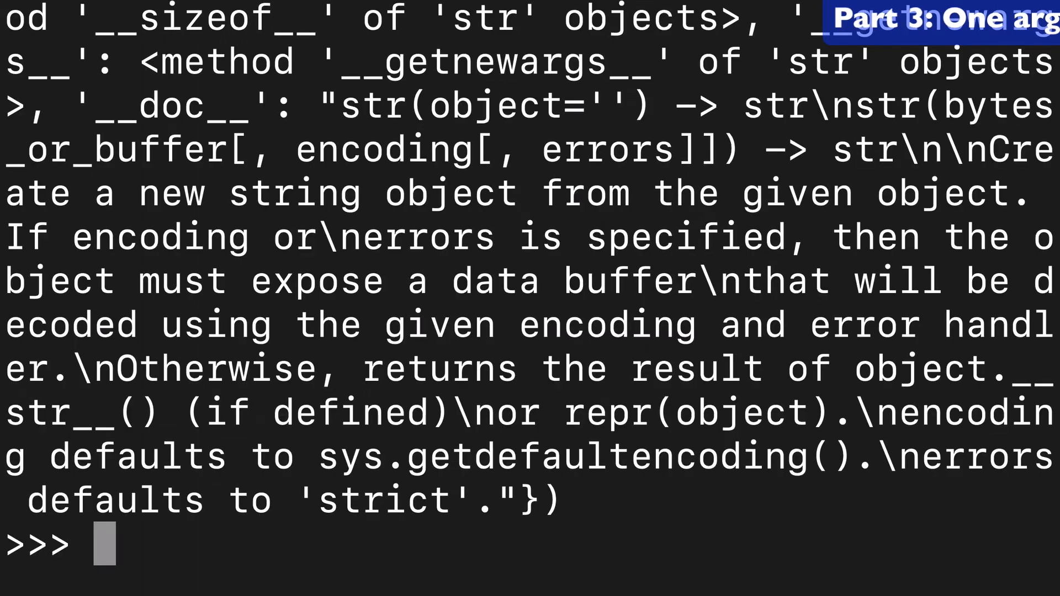
Step: Print the built-in dict type's attribute mapping with vars(dict), then start another vars() call
{"action": "type", "text": "vars(dic"}
{"action": "type", "text": "import math"}
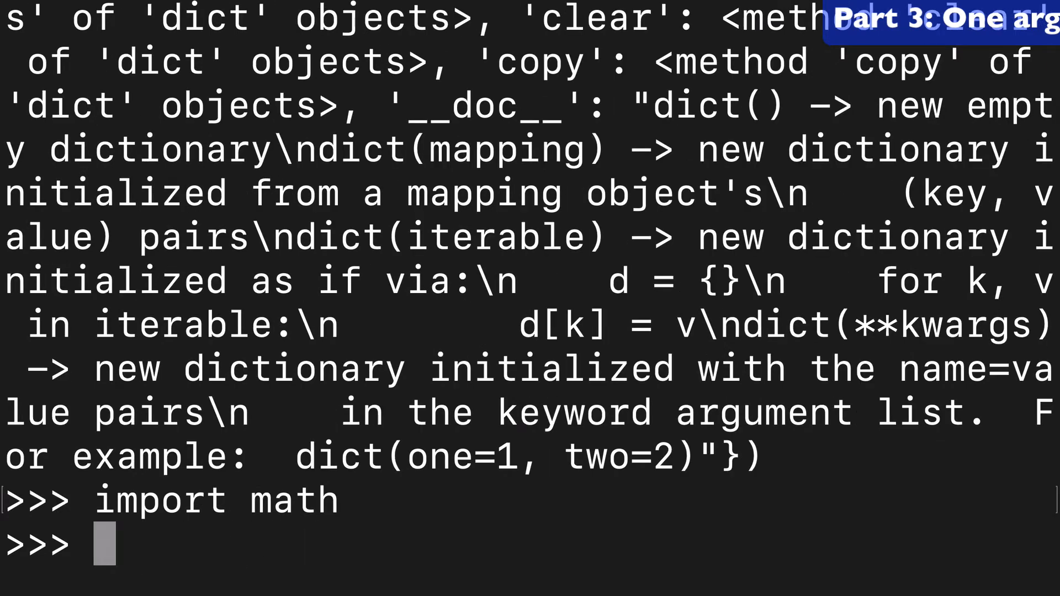
{"action": "type", "text": "vars("}
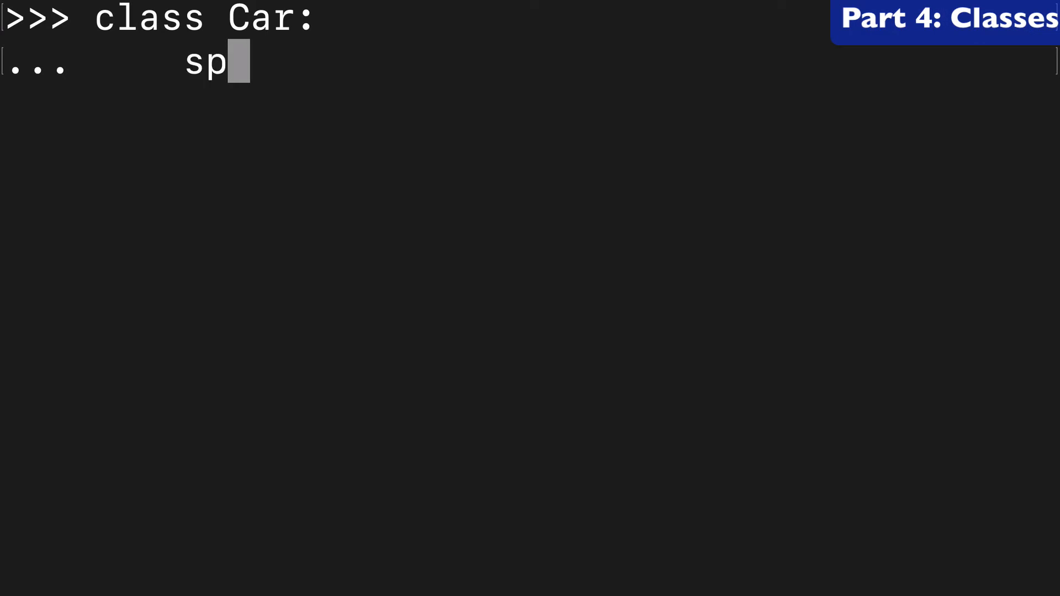
Step: Give the Car class speed = 100, then inspect it with vars(Car) and Car.__dict__
{"action": "type", "text": "eed = 100"}
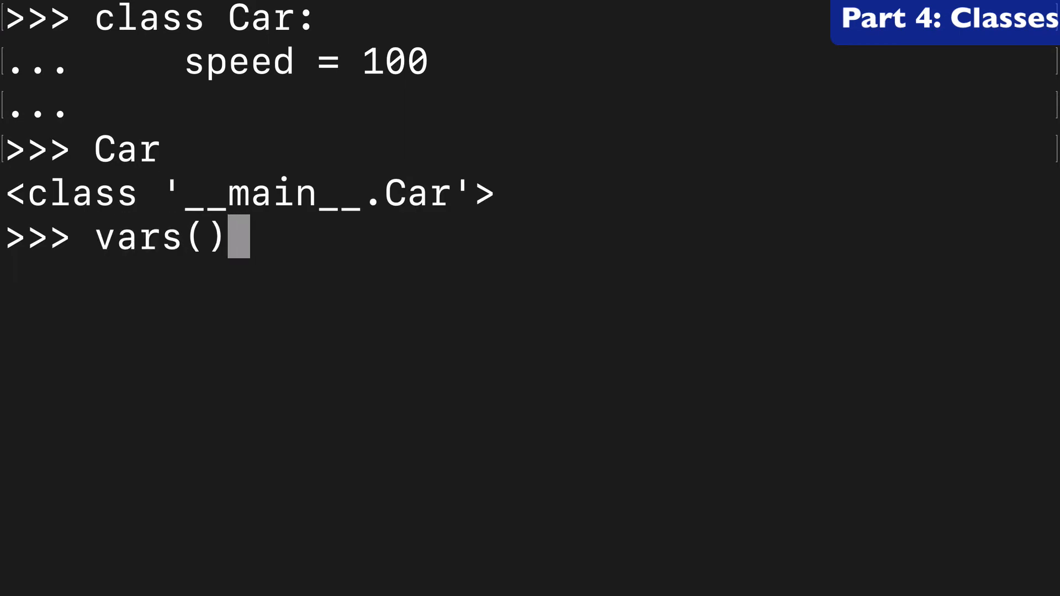
{"action": "key", "text": "Left"}
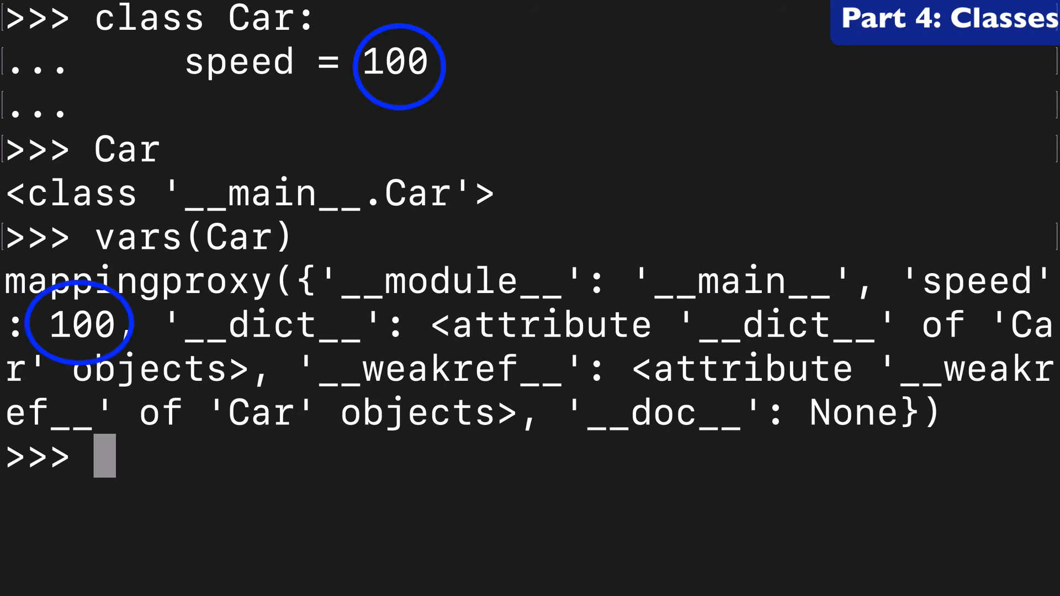
{"action": "type", "text": "Car"}
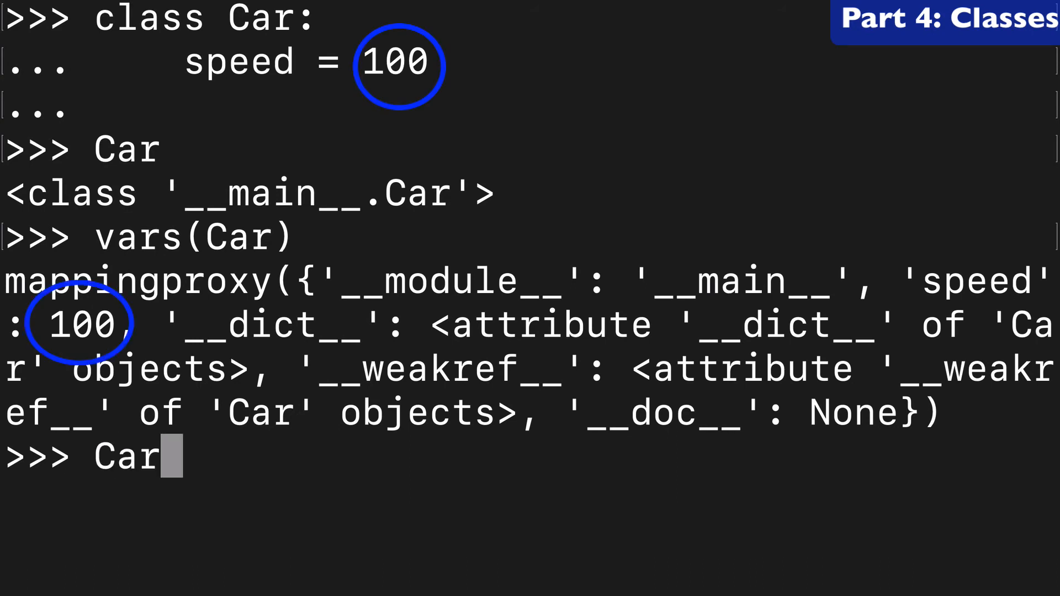
{"action": "type", "text": ".__dict"}
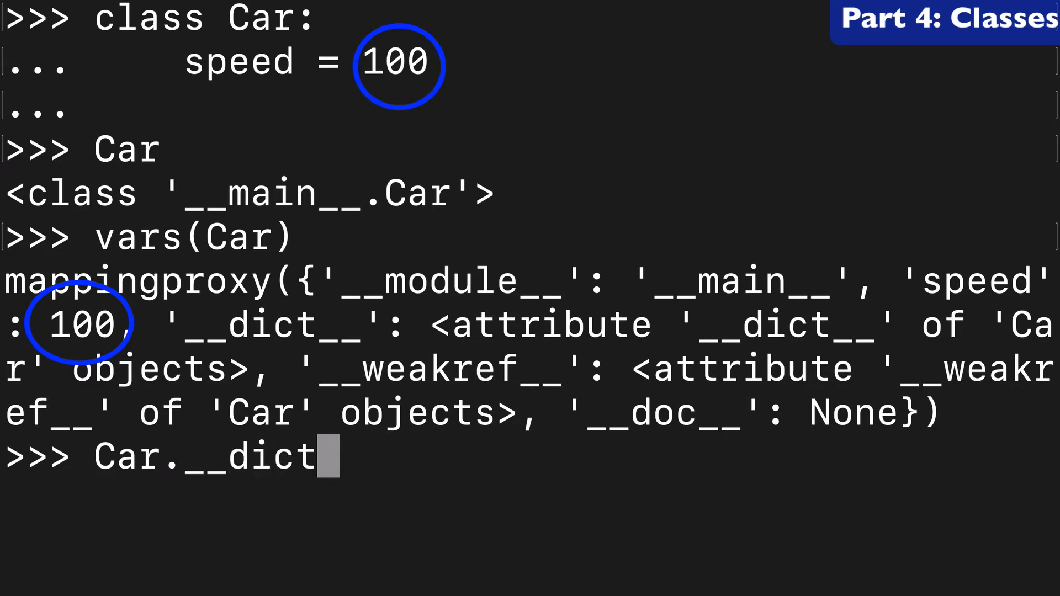
{"action": "key", "text": "Return"}
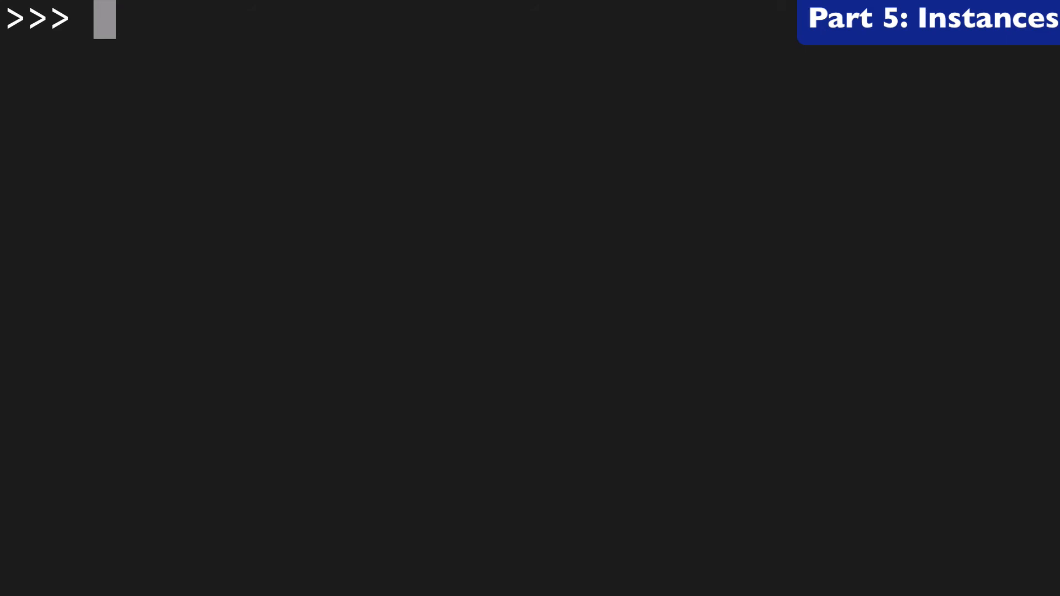
Step: Create instance c = Car(), check vars(c) is empty, and type c.__dict__
{"action": "type", "text": "c = Car("}
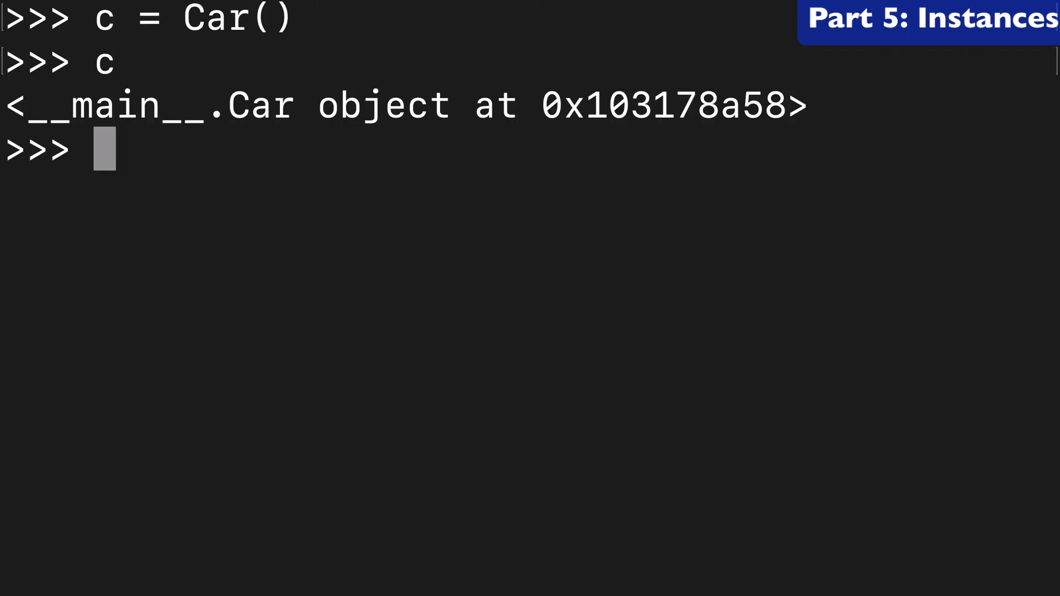
{"action": "type", "text": "vars()"}
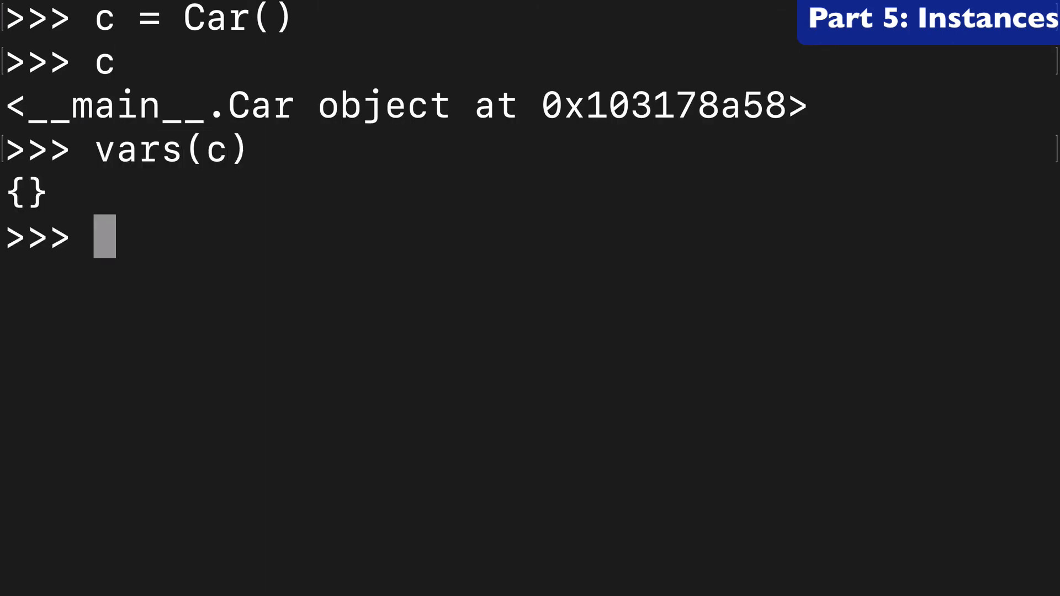
{"action": "type", "text": "c"}
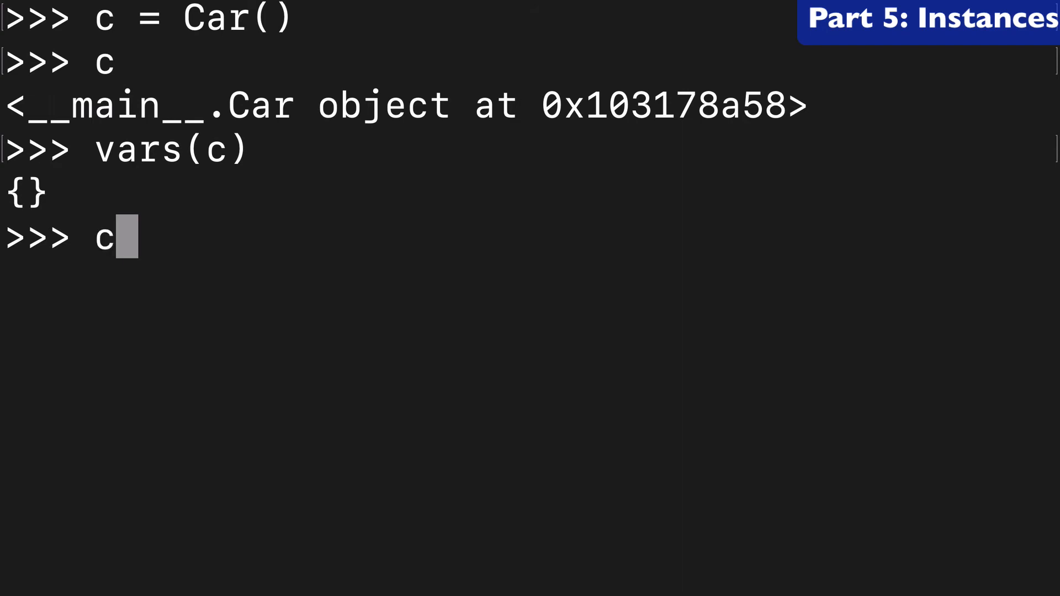
{"action": "type", "text": ".__dict__"}
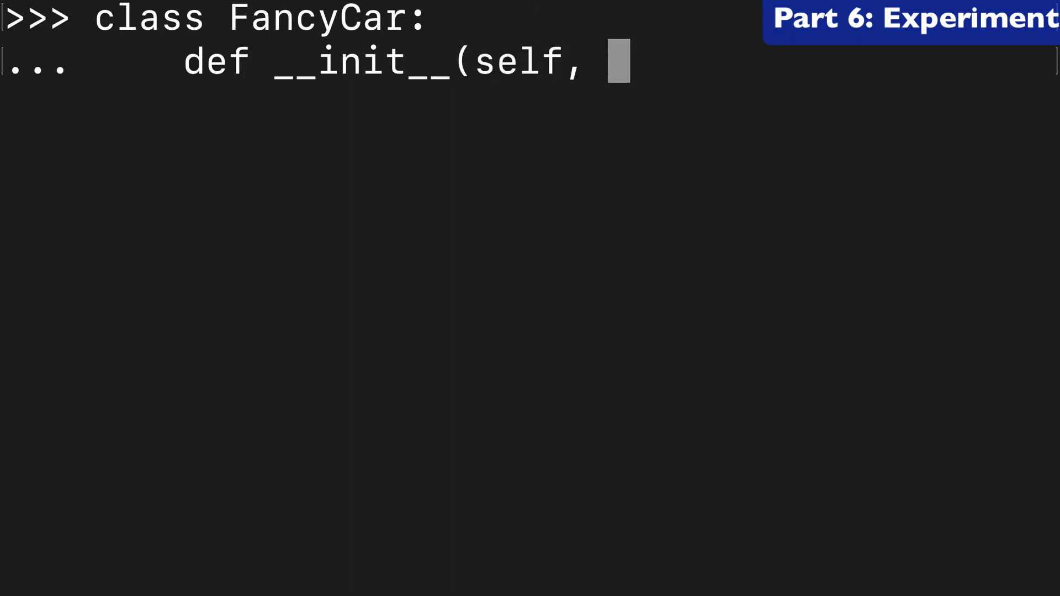
Step: Define FancyCar with __init__(self, a=5, b=10), create fc, and run vars(fc)
{"action": "type", "text": "a=5,"}
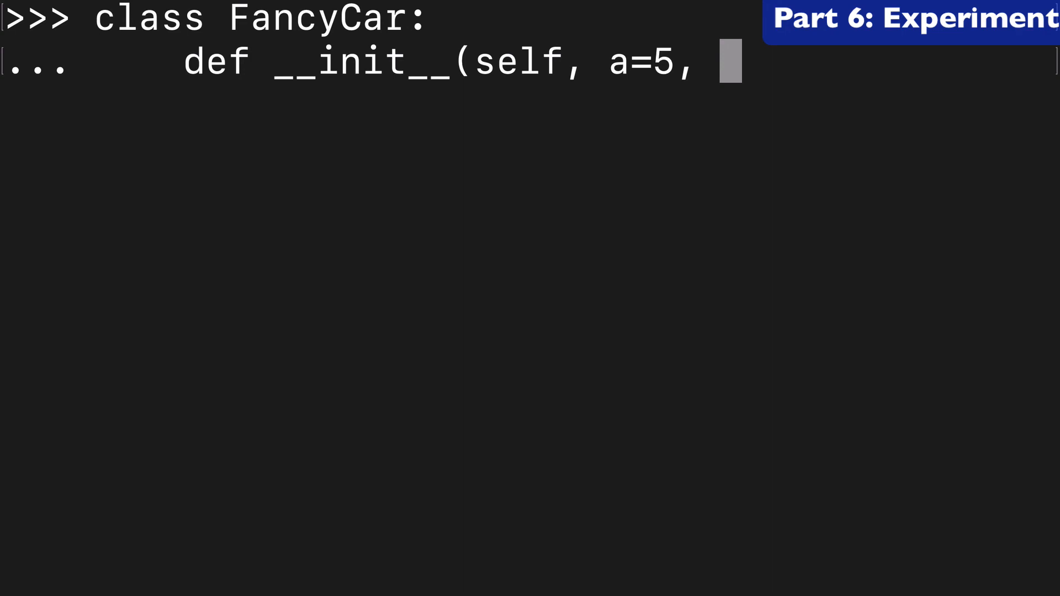
{"action": "type", "text": "b=10):"}
{"action": "type", "text": "self.a = a"}
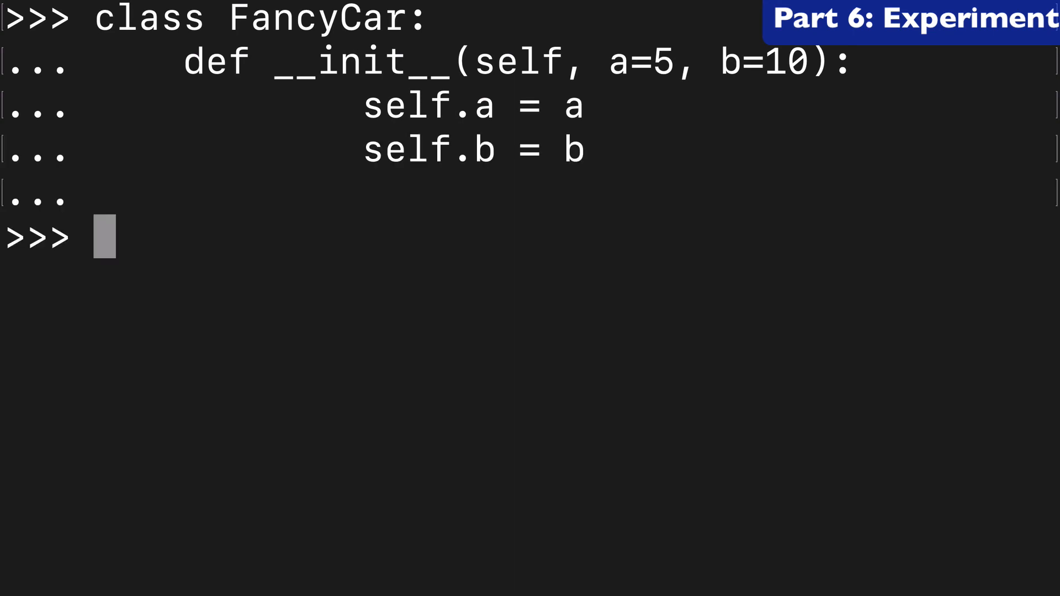
{"action": "type", "text": "fc ="}
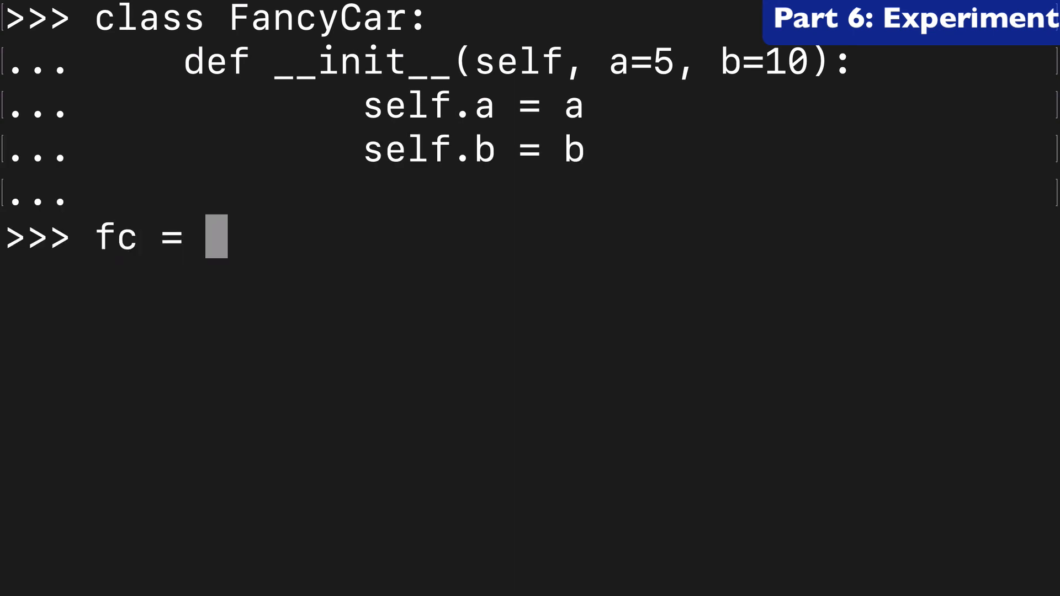
{"action": "type", "text": "FancyCar()"}
{"action": "type", "text": "va"}
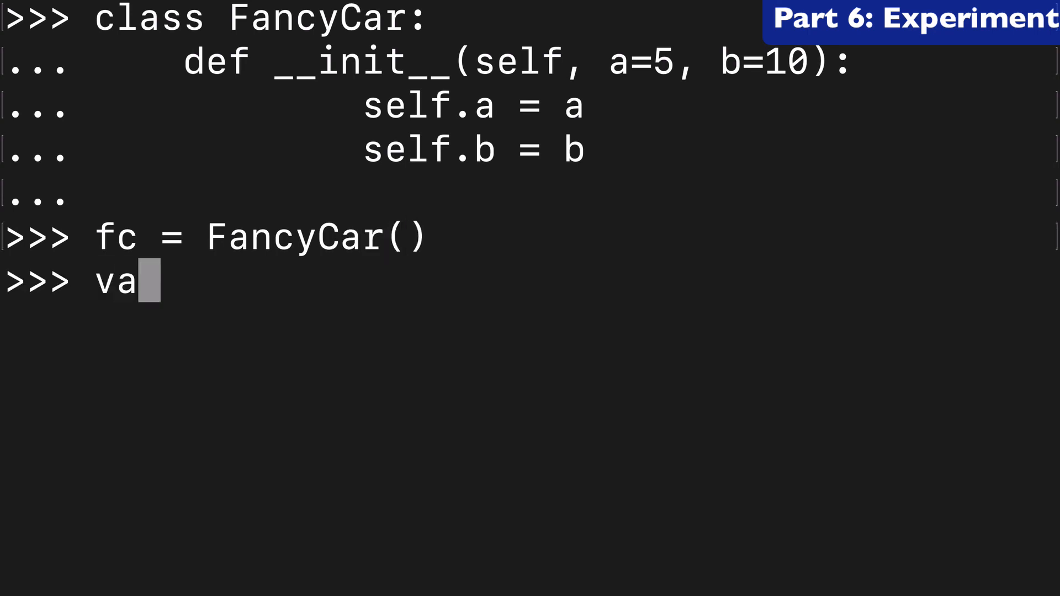
{"action": "type", "text": "rs(fc)"}
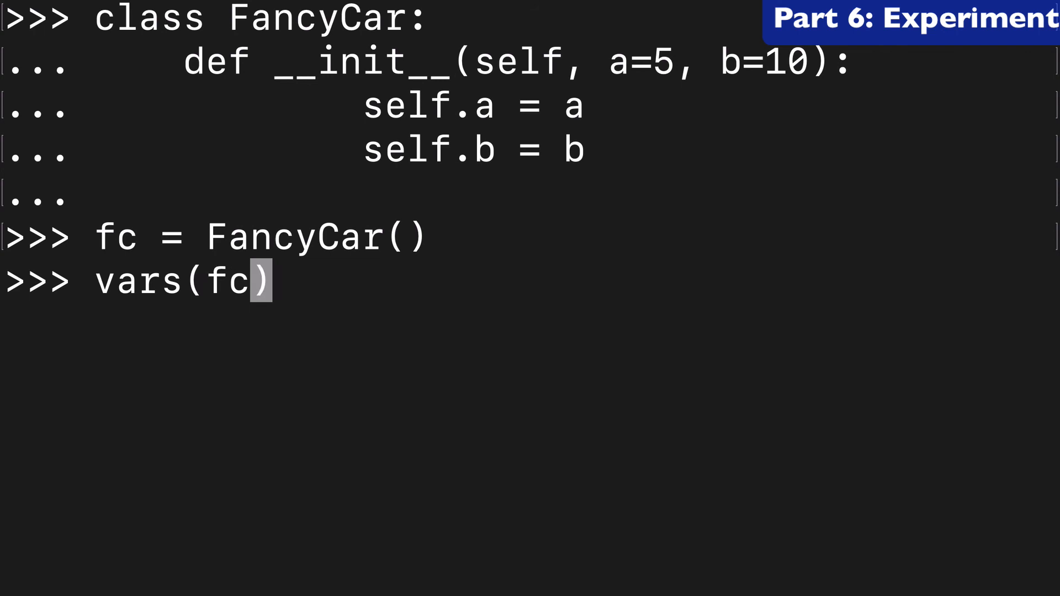
{"action": "key", "text": "Return"}
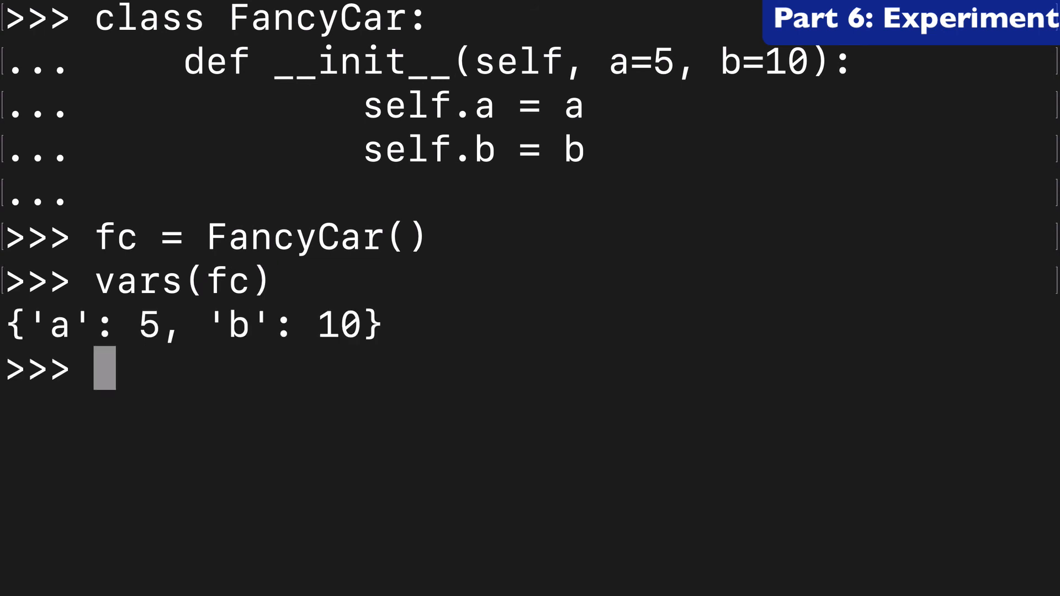